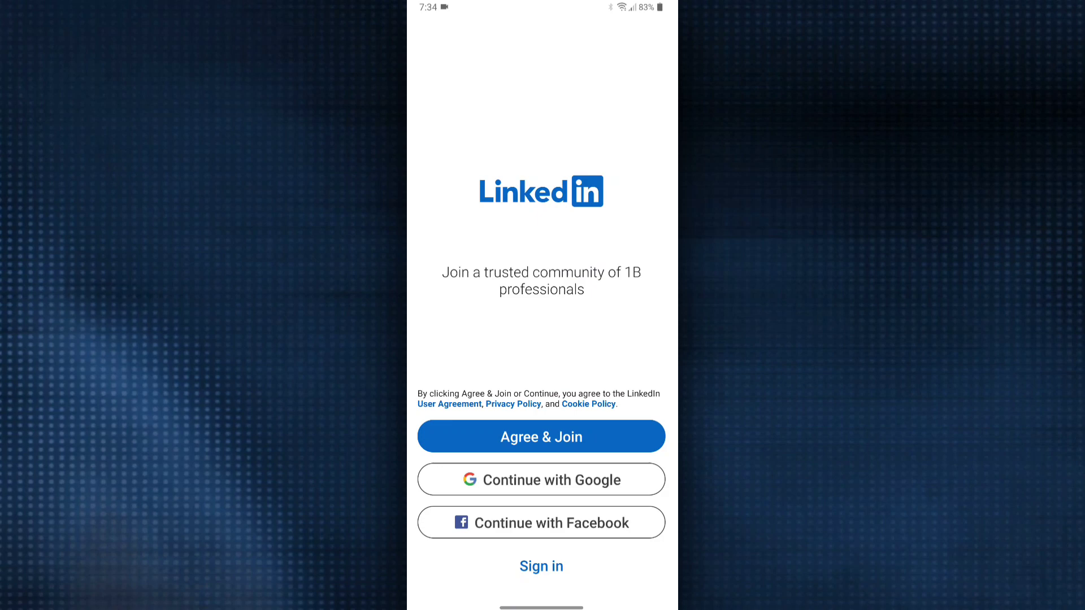
Step: Enter a first and last name starting with 'H' and continue to the email step
{"action": "type", "text": "H"}
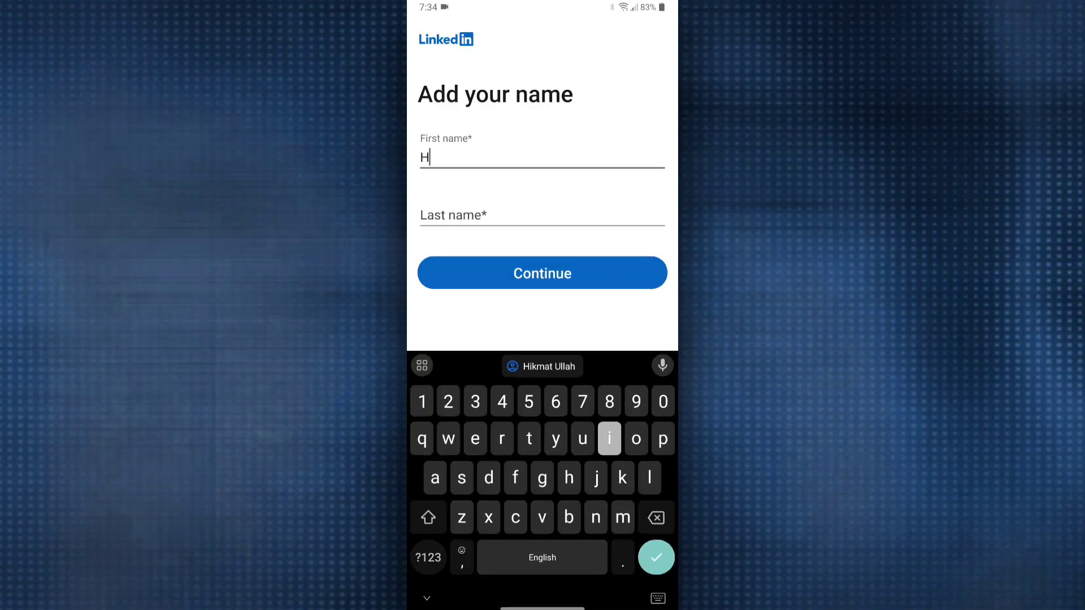
{"action": "left_click", "coordinate": [541, 272]}
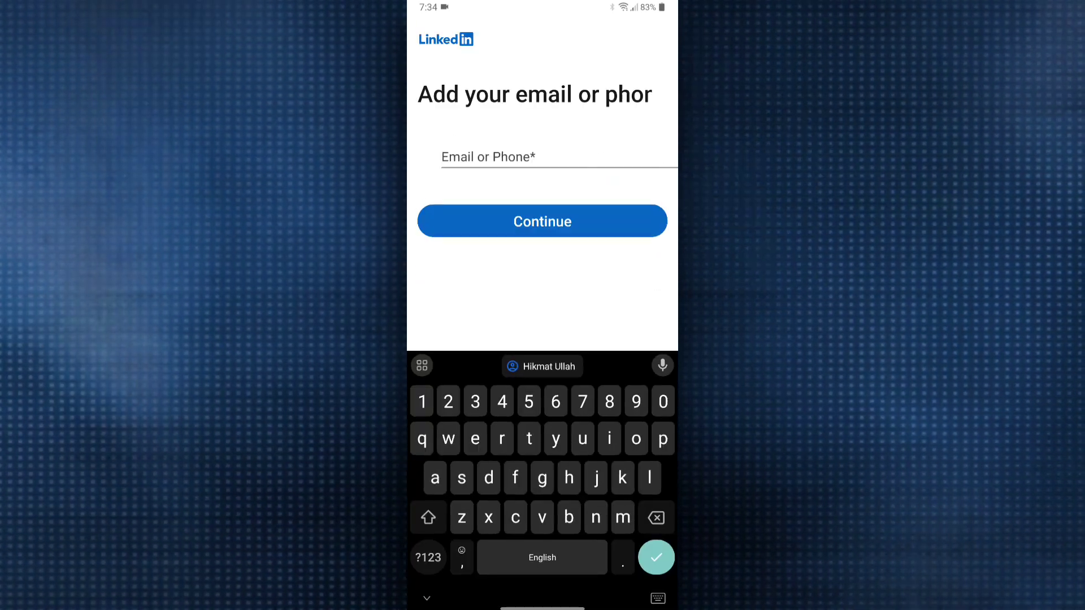
{"action": "type", "text": "uhikmat10m@"}
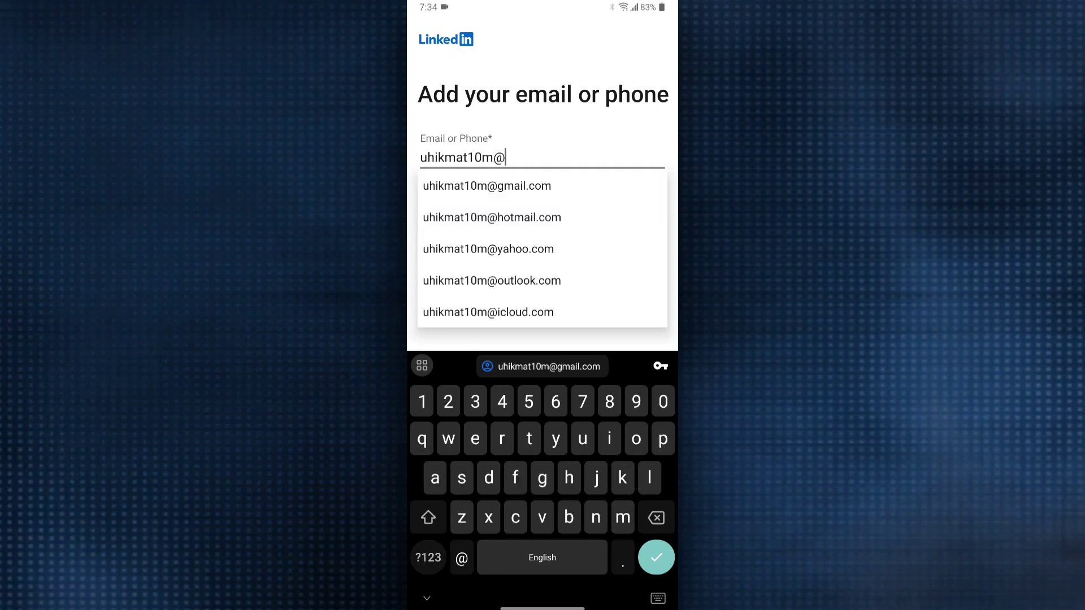
{"action": "left_click", "coordinate": [486, 186]}
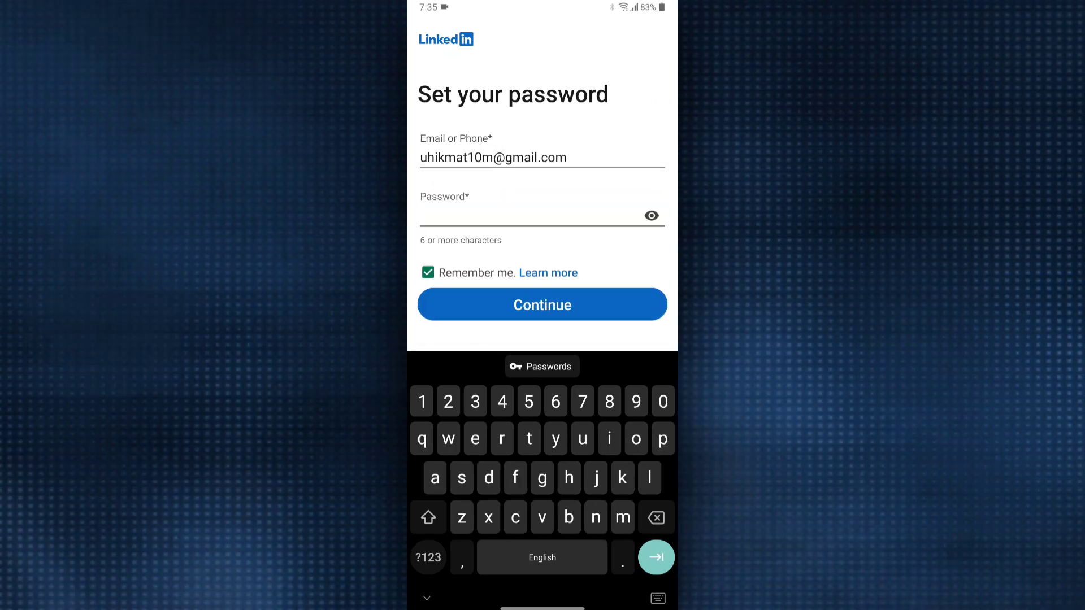
{"action": "left_click", "coordinate": [542, 304]}
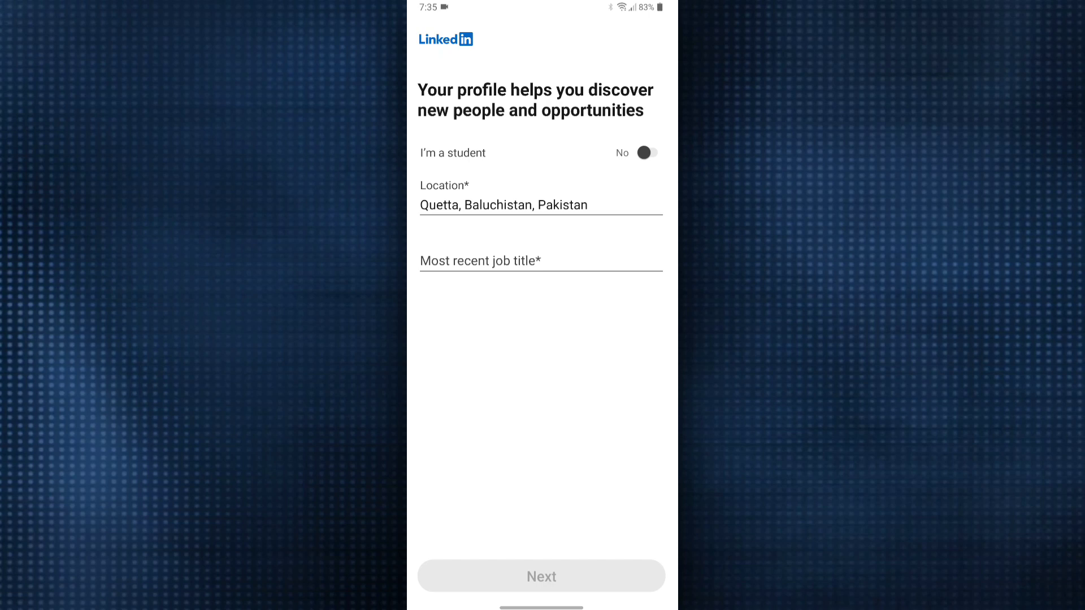
Step: Mark the profile as a student in Quetta, fill university details, and enter the 6-digit verification code
{"action": "left_click", "coordinate": [647, 153]}
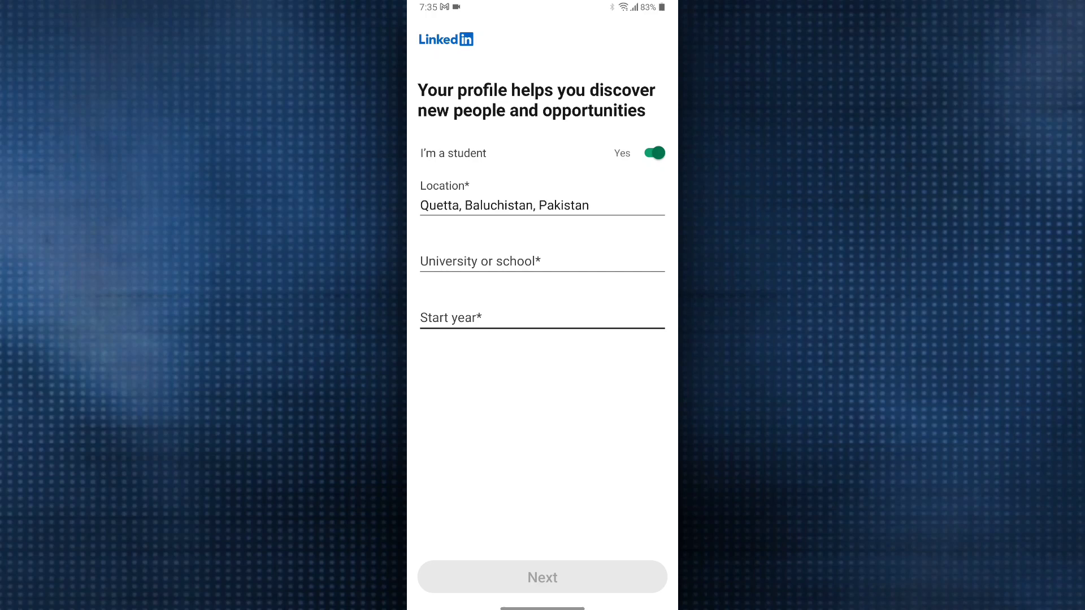
{"action": "left_click", "coordinate": [541, 577]}
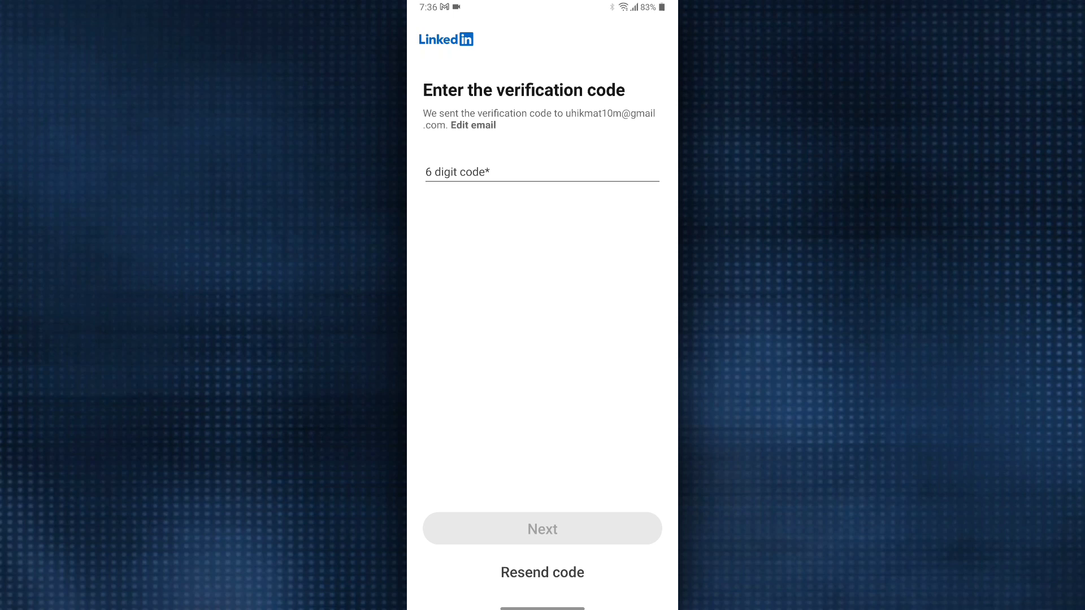
{"action": "left_click", "coordinate": [542, 529]}
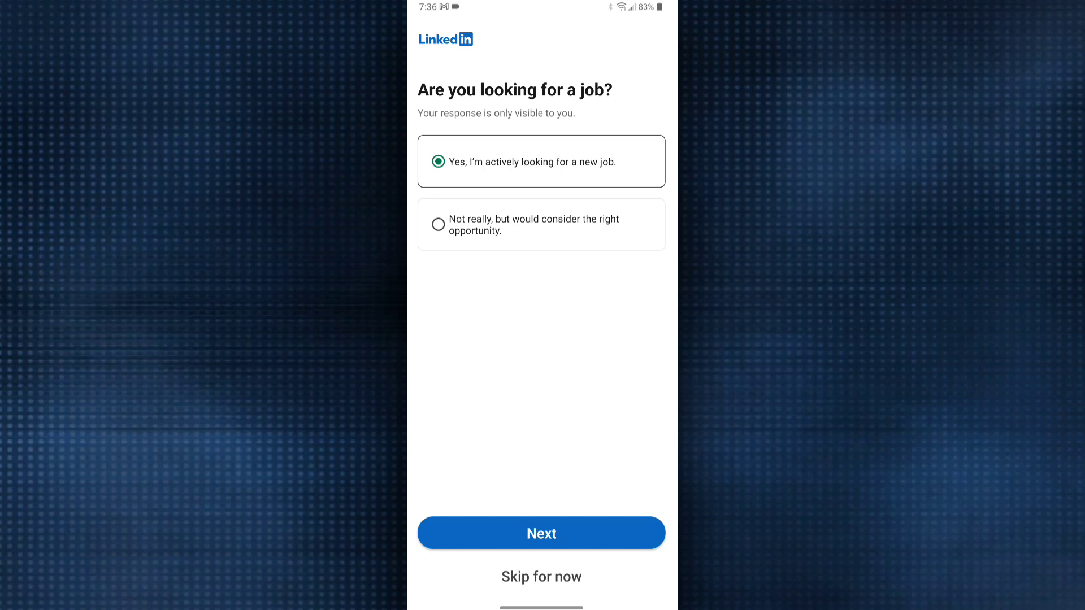
Step: Confirm actively looking for a job in Quetta and being open to remote work
{"action": "left_click", "coordinate": [542, 532]}
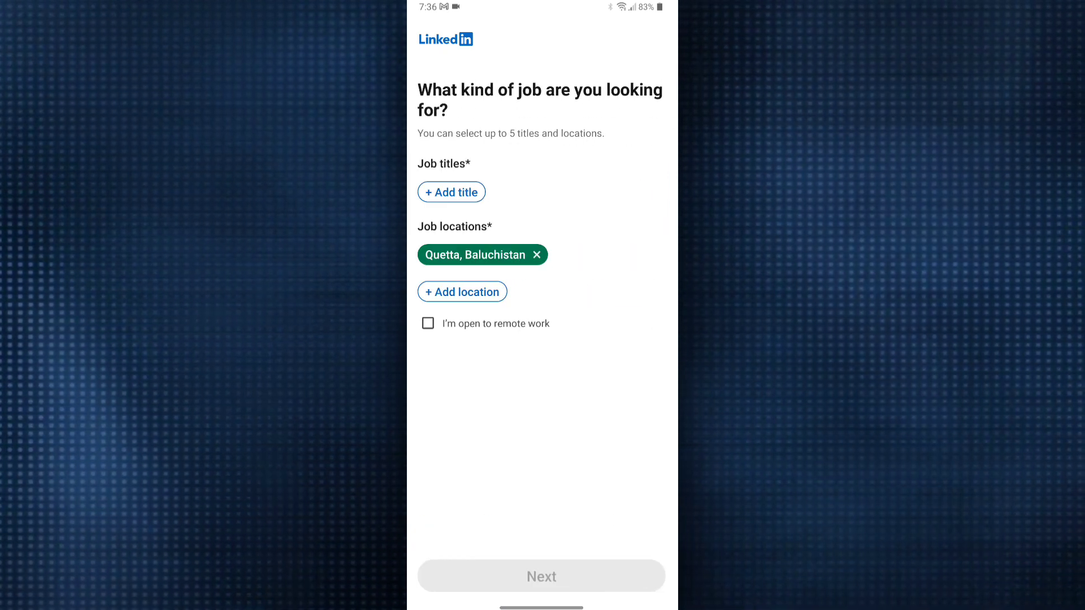
{"action": "left_click", "coordinate": [427, 323]}
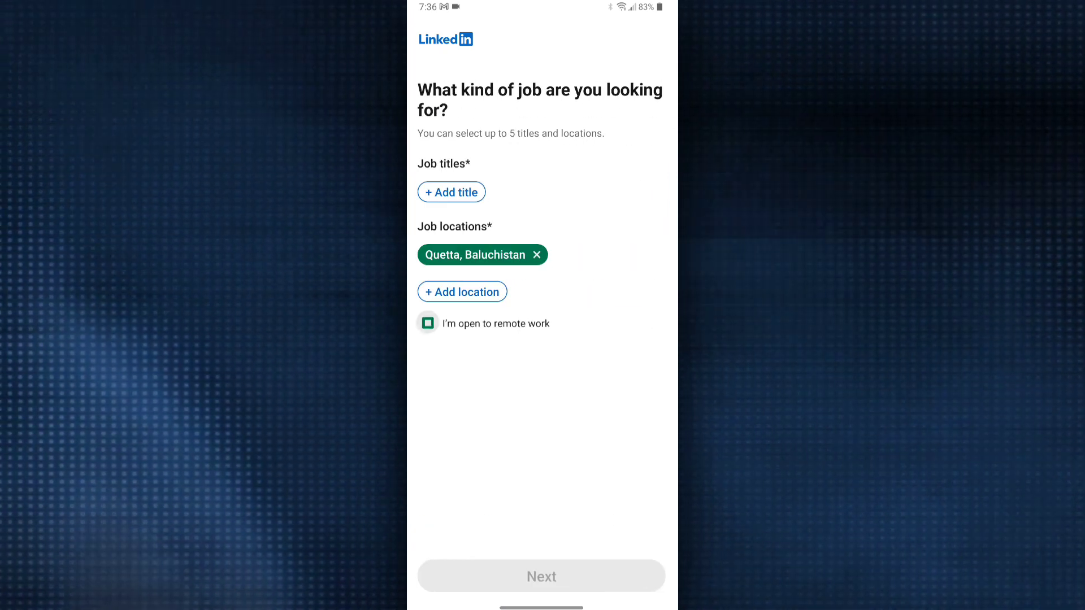
{"action": "left_click", "coordinate": [427, 324]}
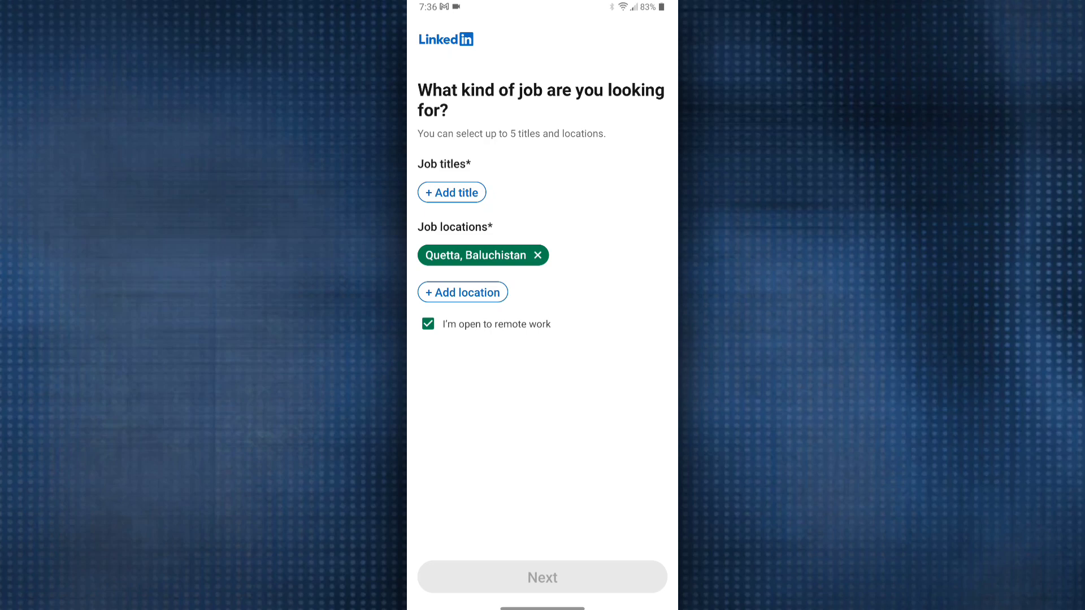
Step: Get through the interests-to-follow step and land on the LinkedIn home feed
{"action": "left_click", "coordinate": [542, 576]}
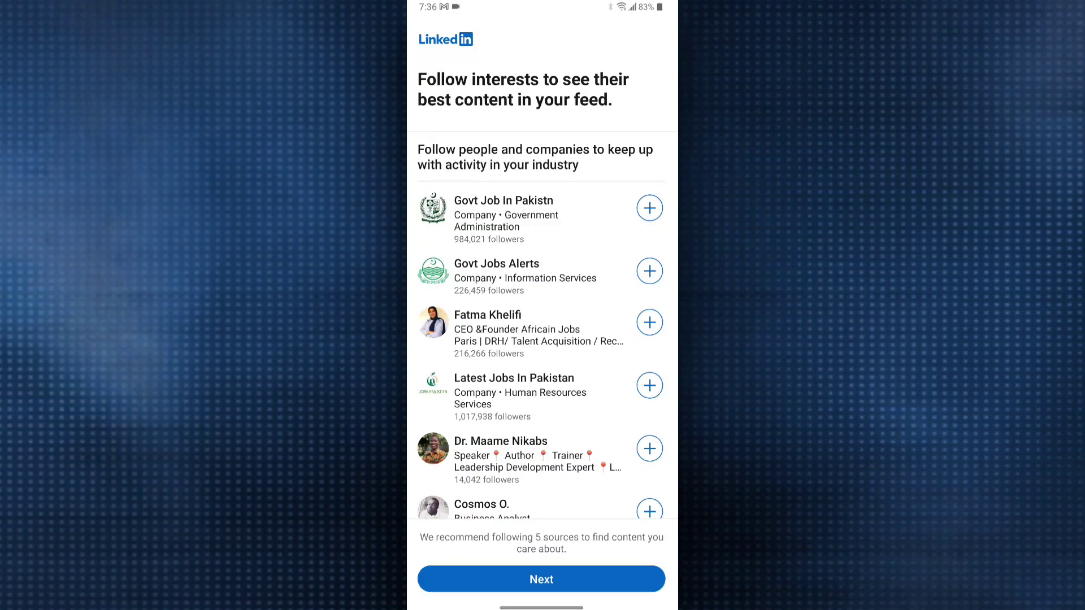
{"action": "left_click", "coordinate": [541, 579]}
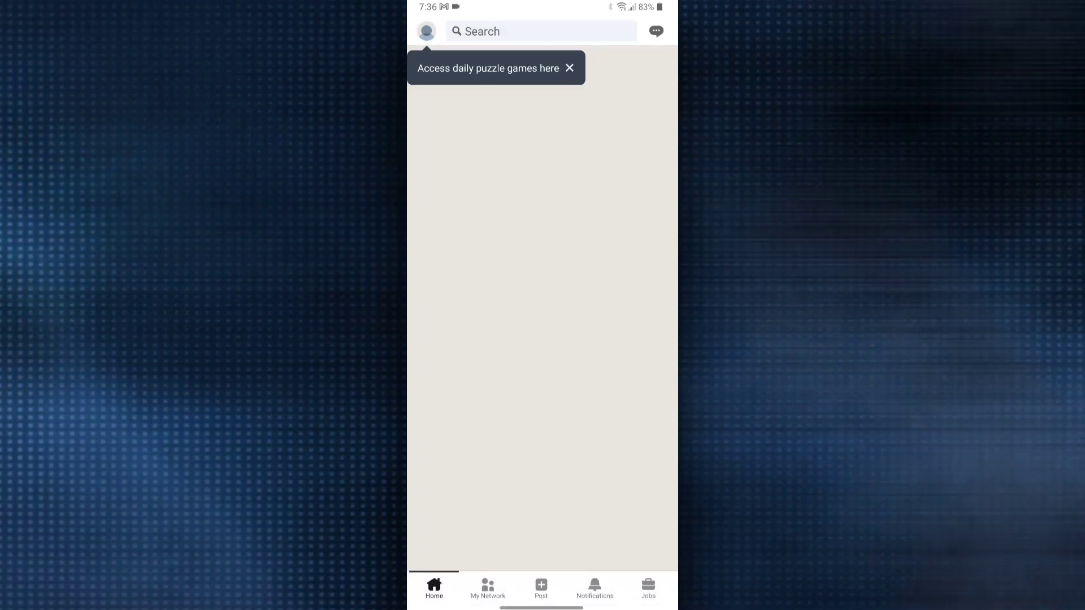